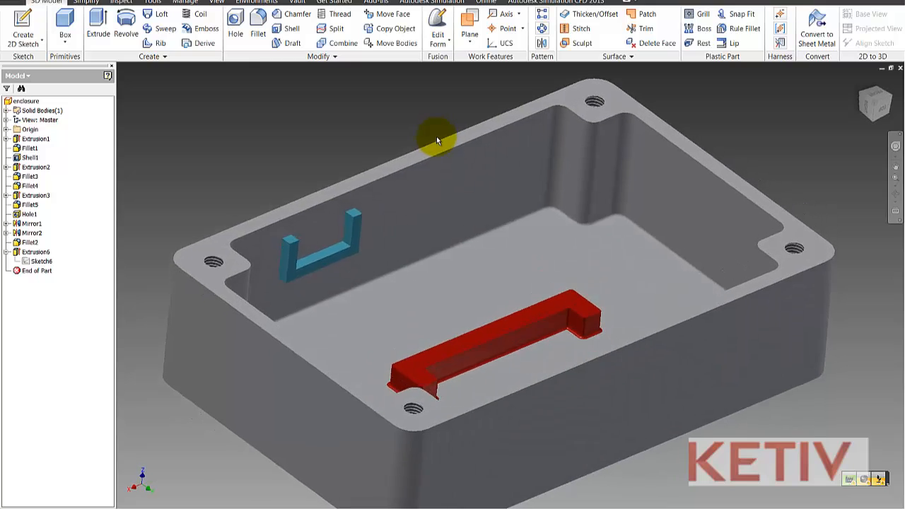
- Select the blue U-shaped extrusion and redefine its Sketch6 onto the long inner wall face
left_click_drag(436, 140, 436, 149)
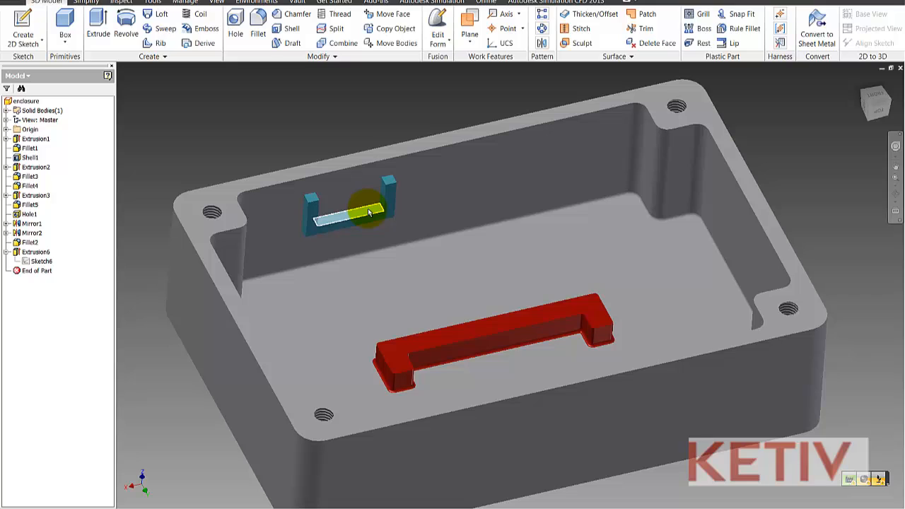
left_click(354, 215)
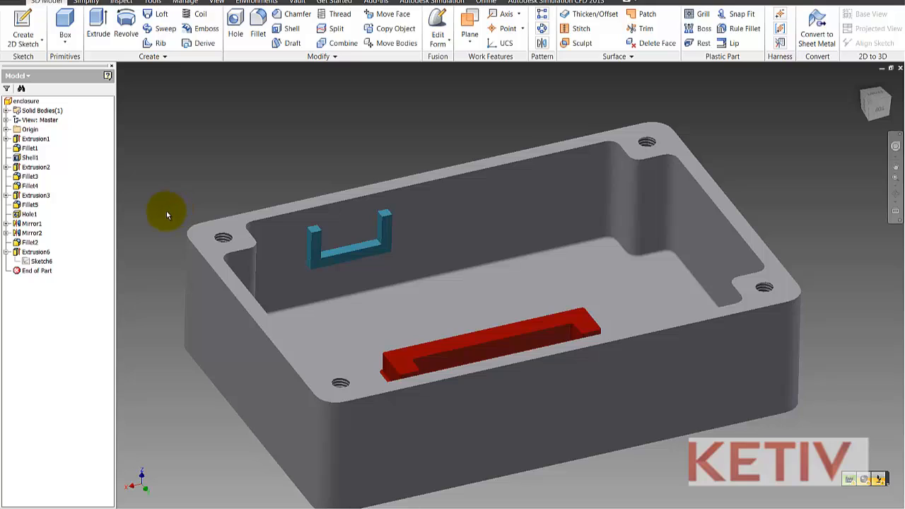
mouse_move(113, 237)
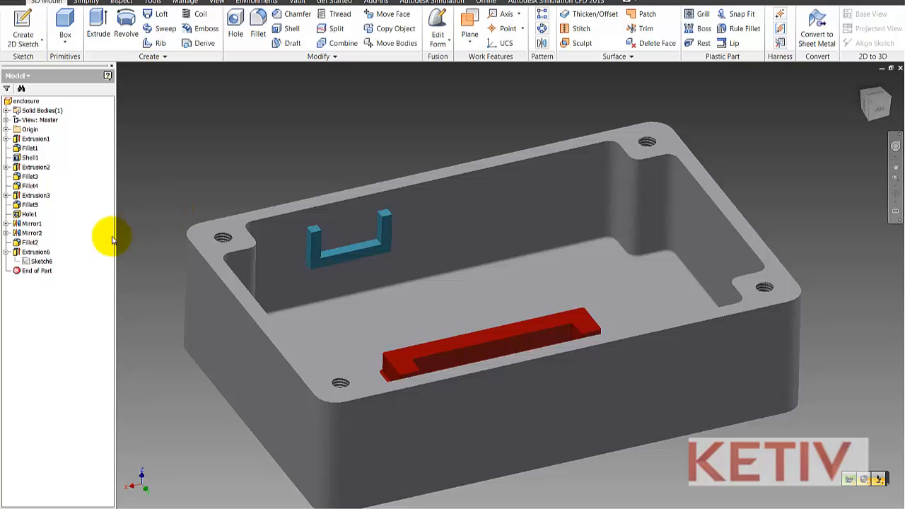
left_click(41, 261)
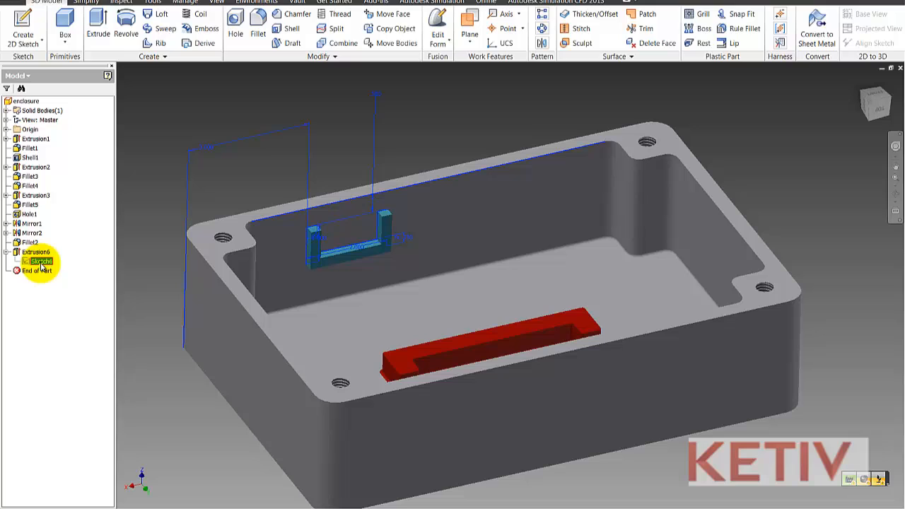
right_click(40, 260)
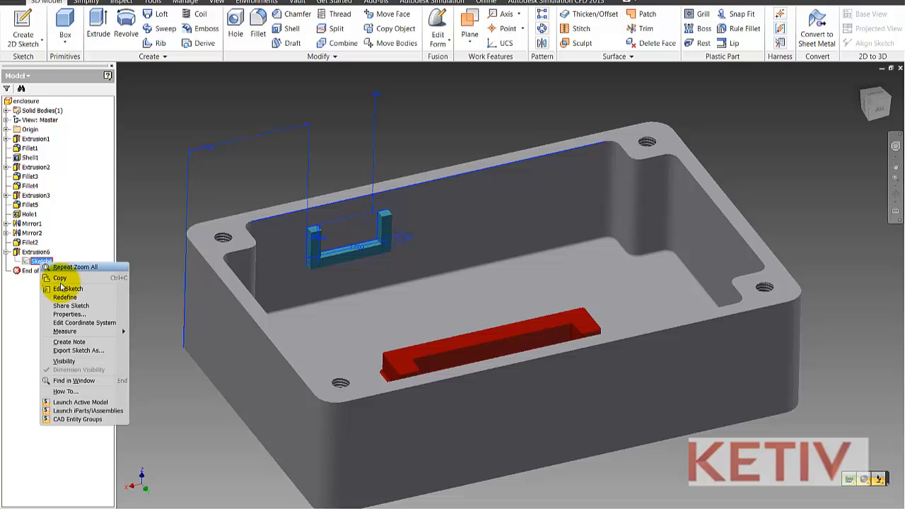
mouse_move(65, 297)
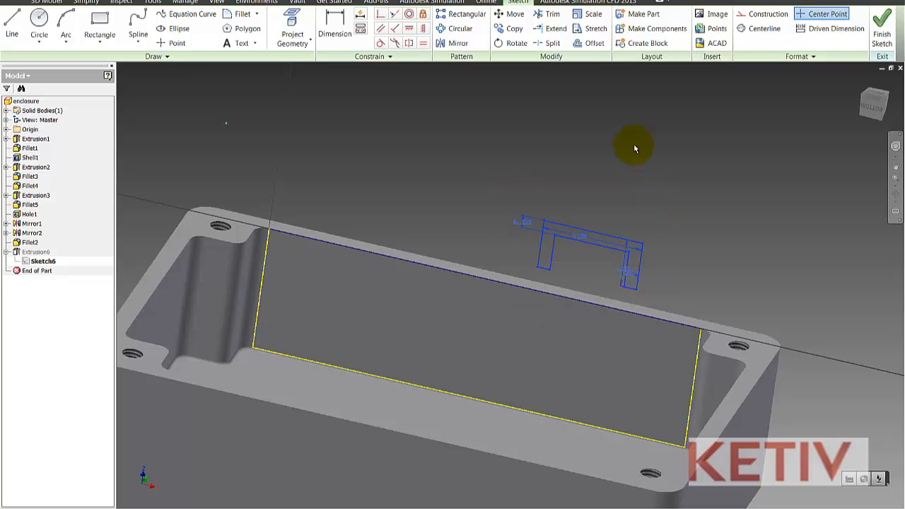
- Rotate the U-shaped profile upright on the inner wall and add a locating dimension
left_click(518, 43)
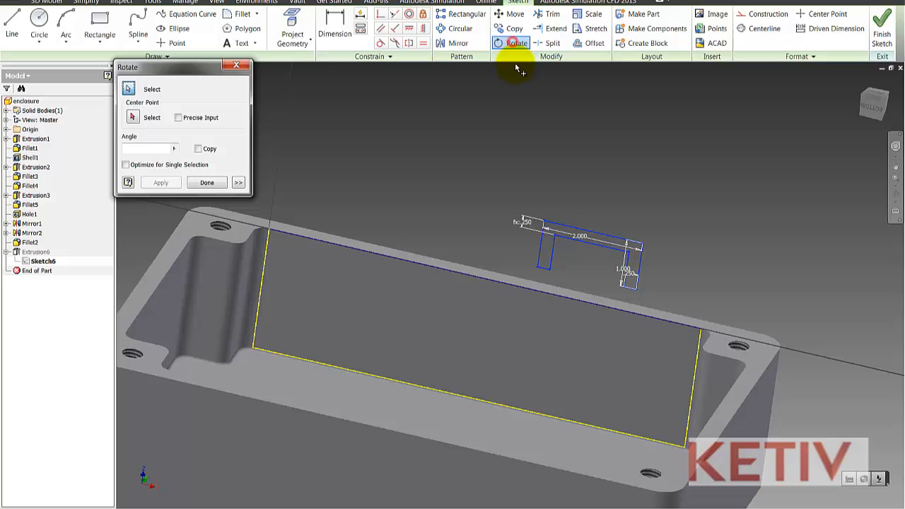
mouse_move(526, 275)
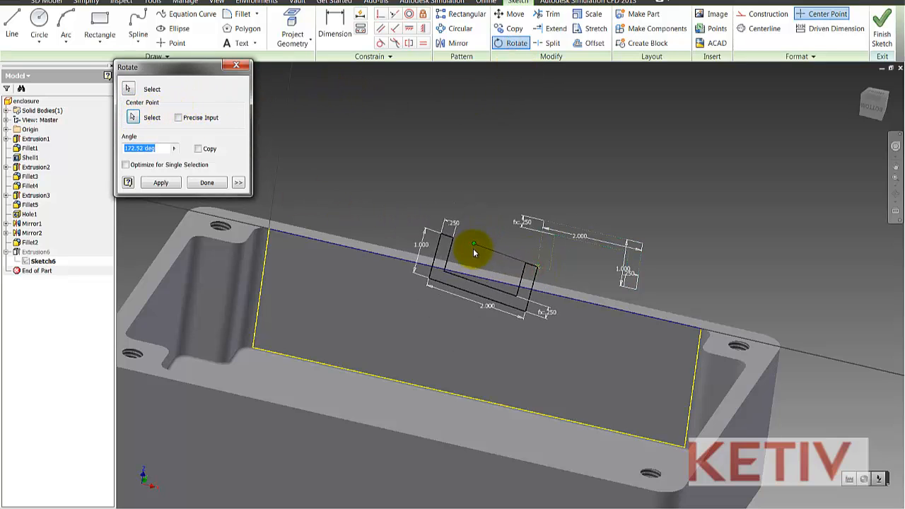
right_click(474, 251)
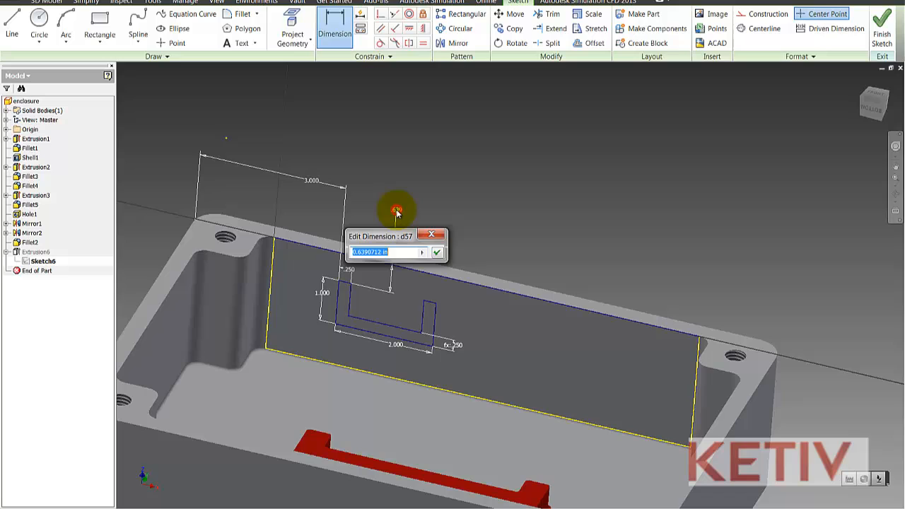
- Accept the locating dimension, finish the sketch and review the rebuilt rib on the long wall
left_click(437, 252)
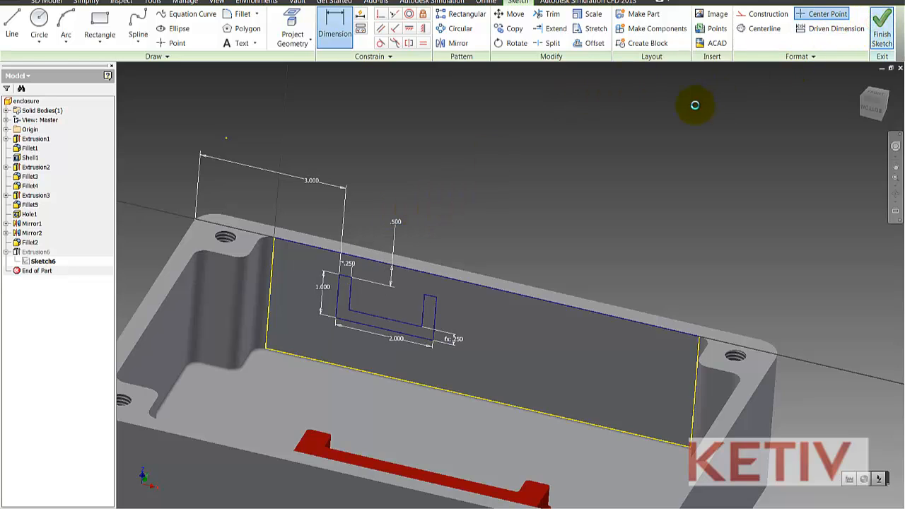
left_click(882, 28)
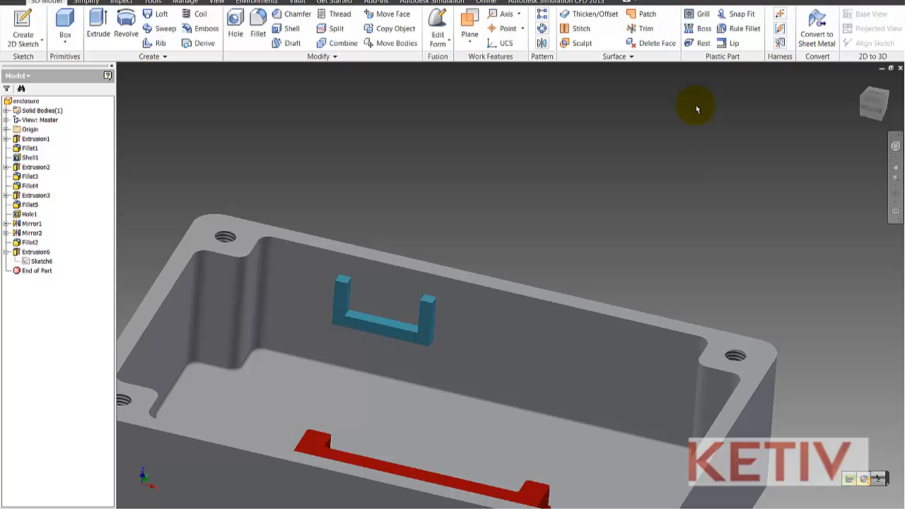
left_click_drag(695, 110, 622, 190)
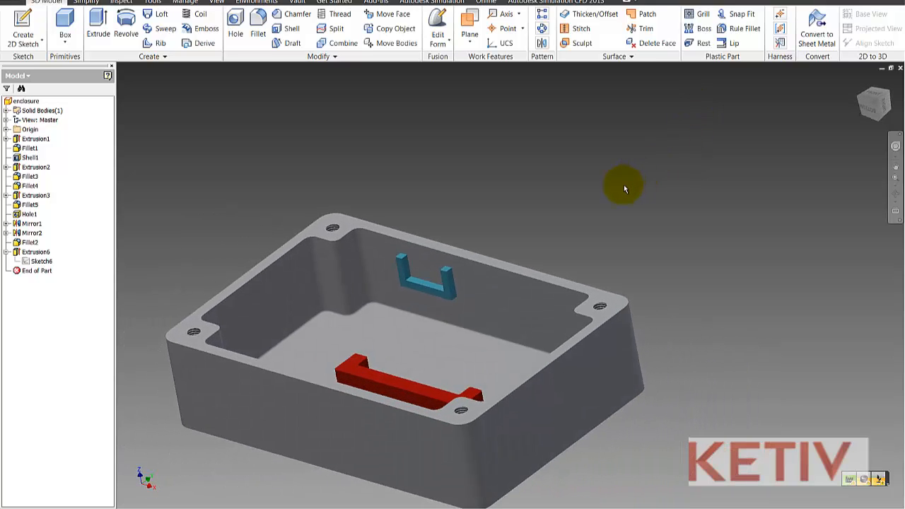